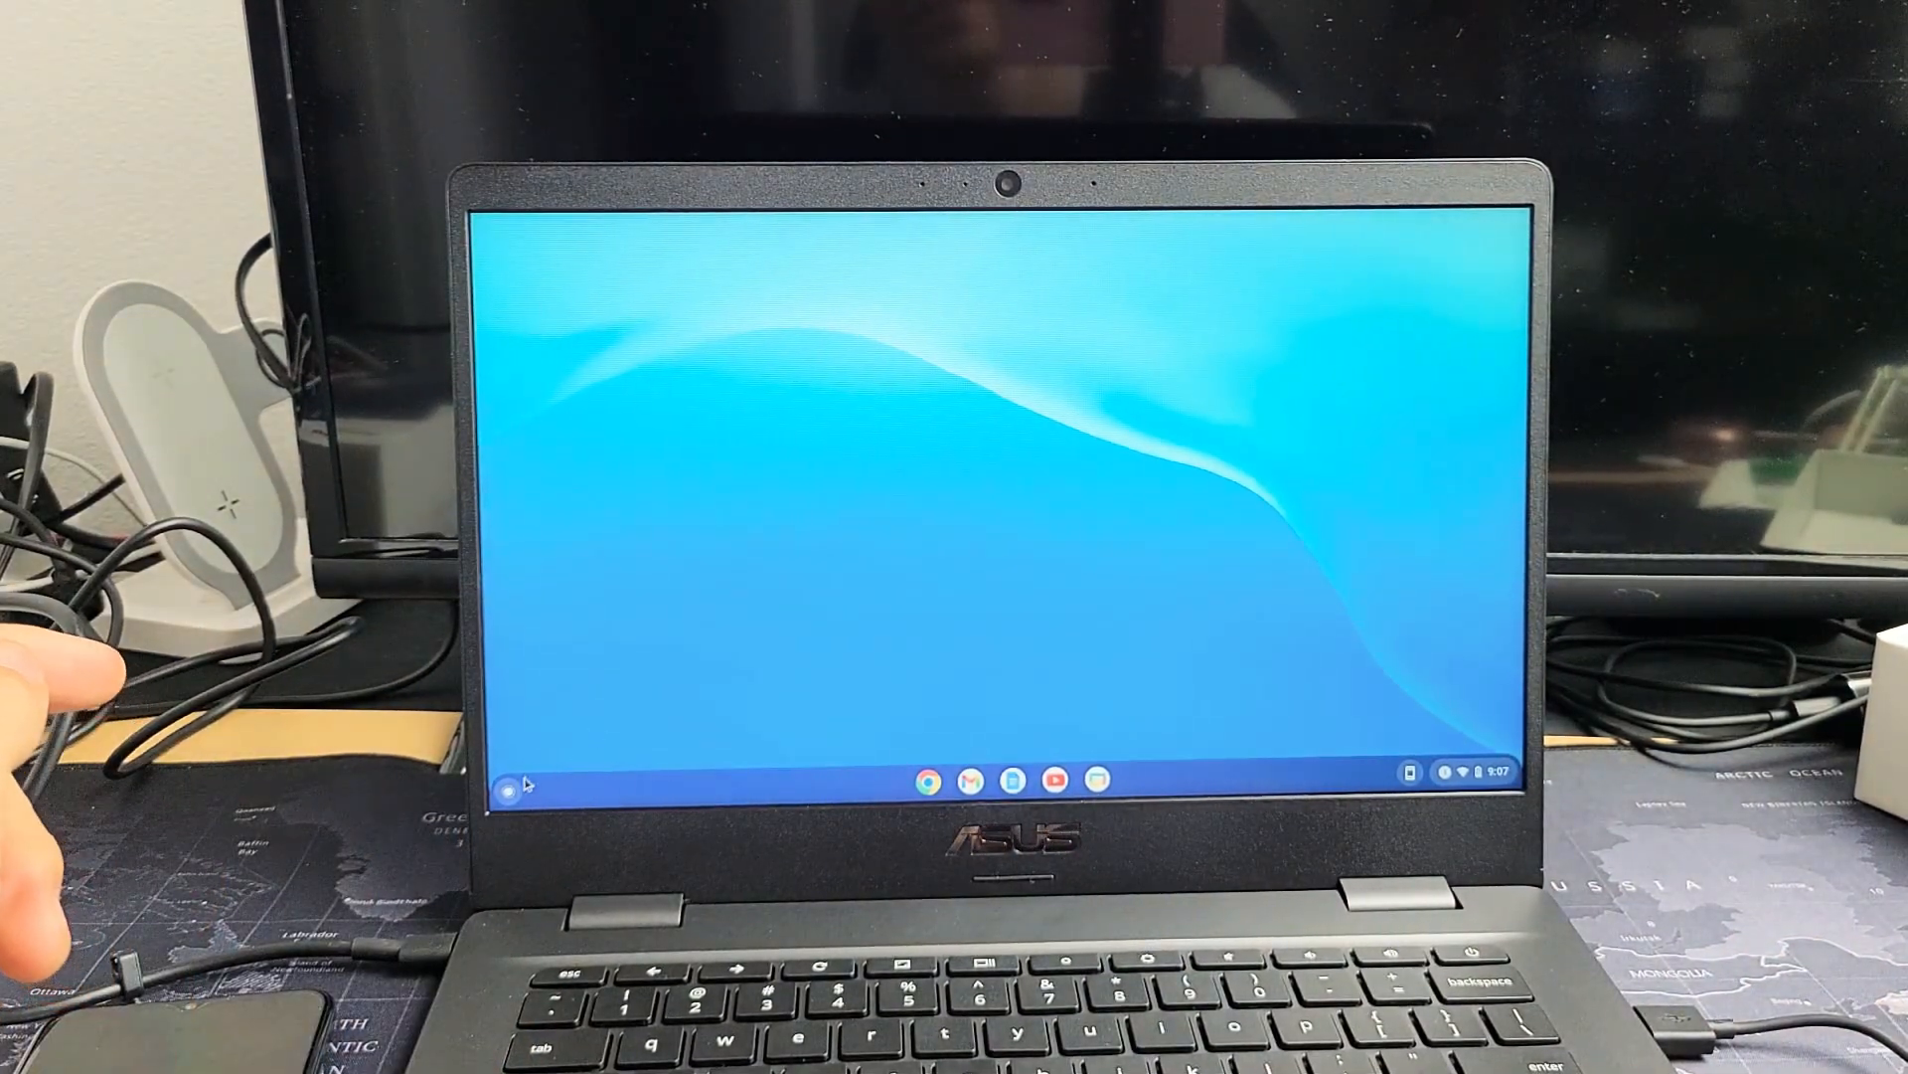
# Search 'files' in the launcher and launch the Files app
pyautogui.click(509, 776)
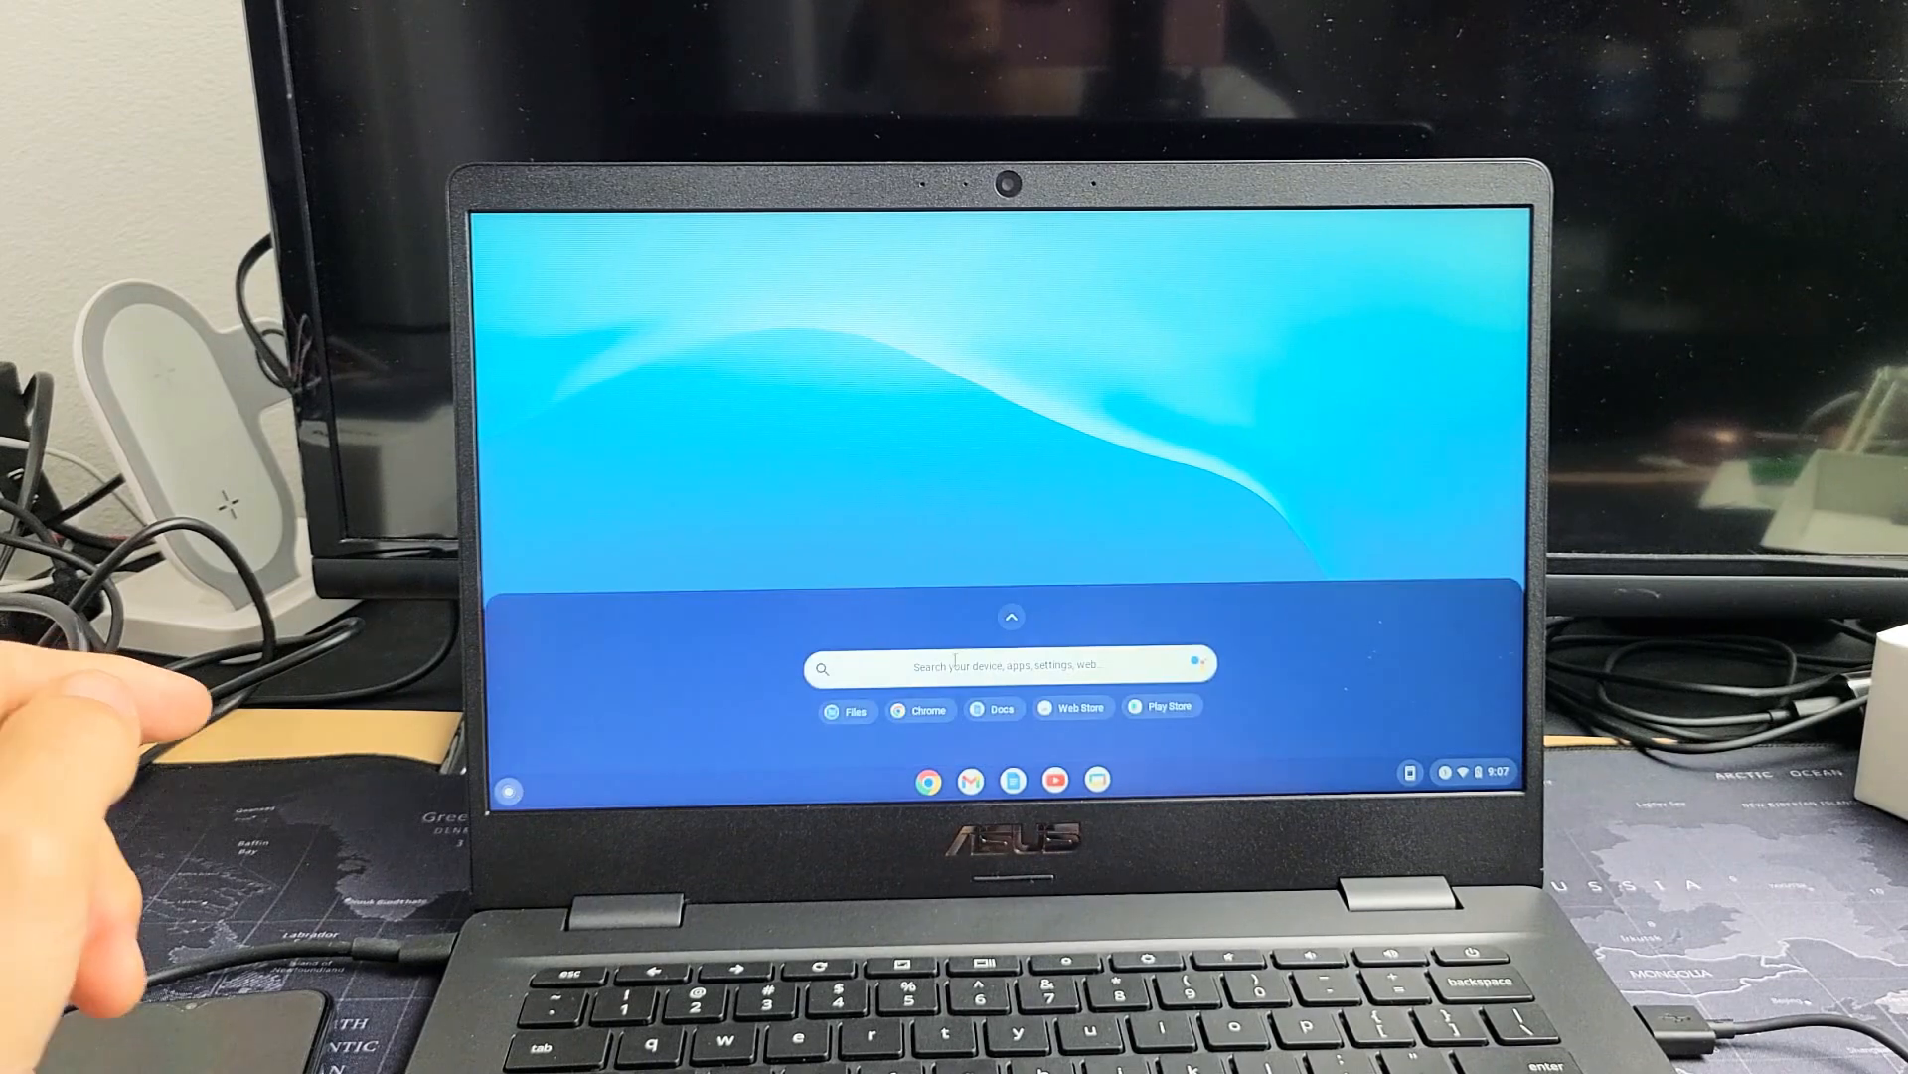
pyautogui.write('files')
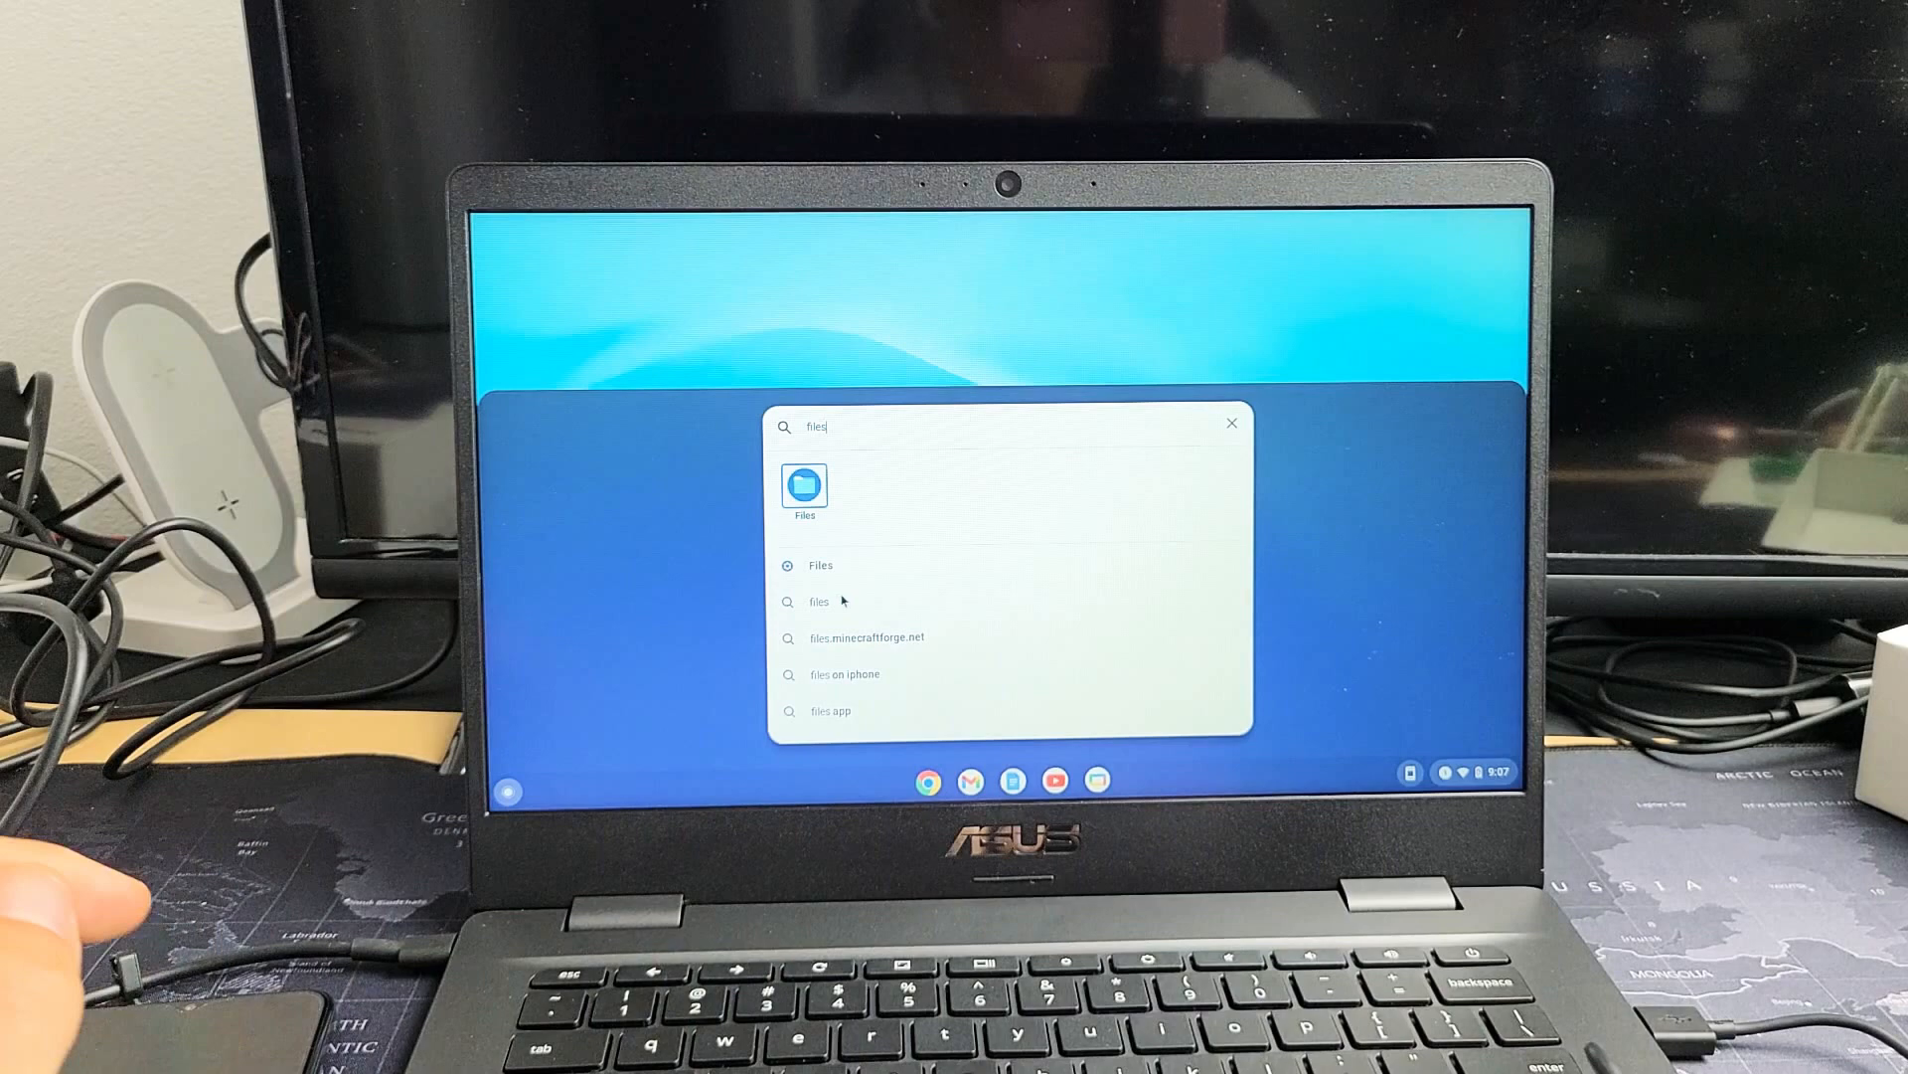
pyautogui.click(803, 487)
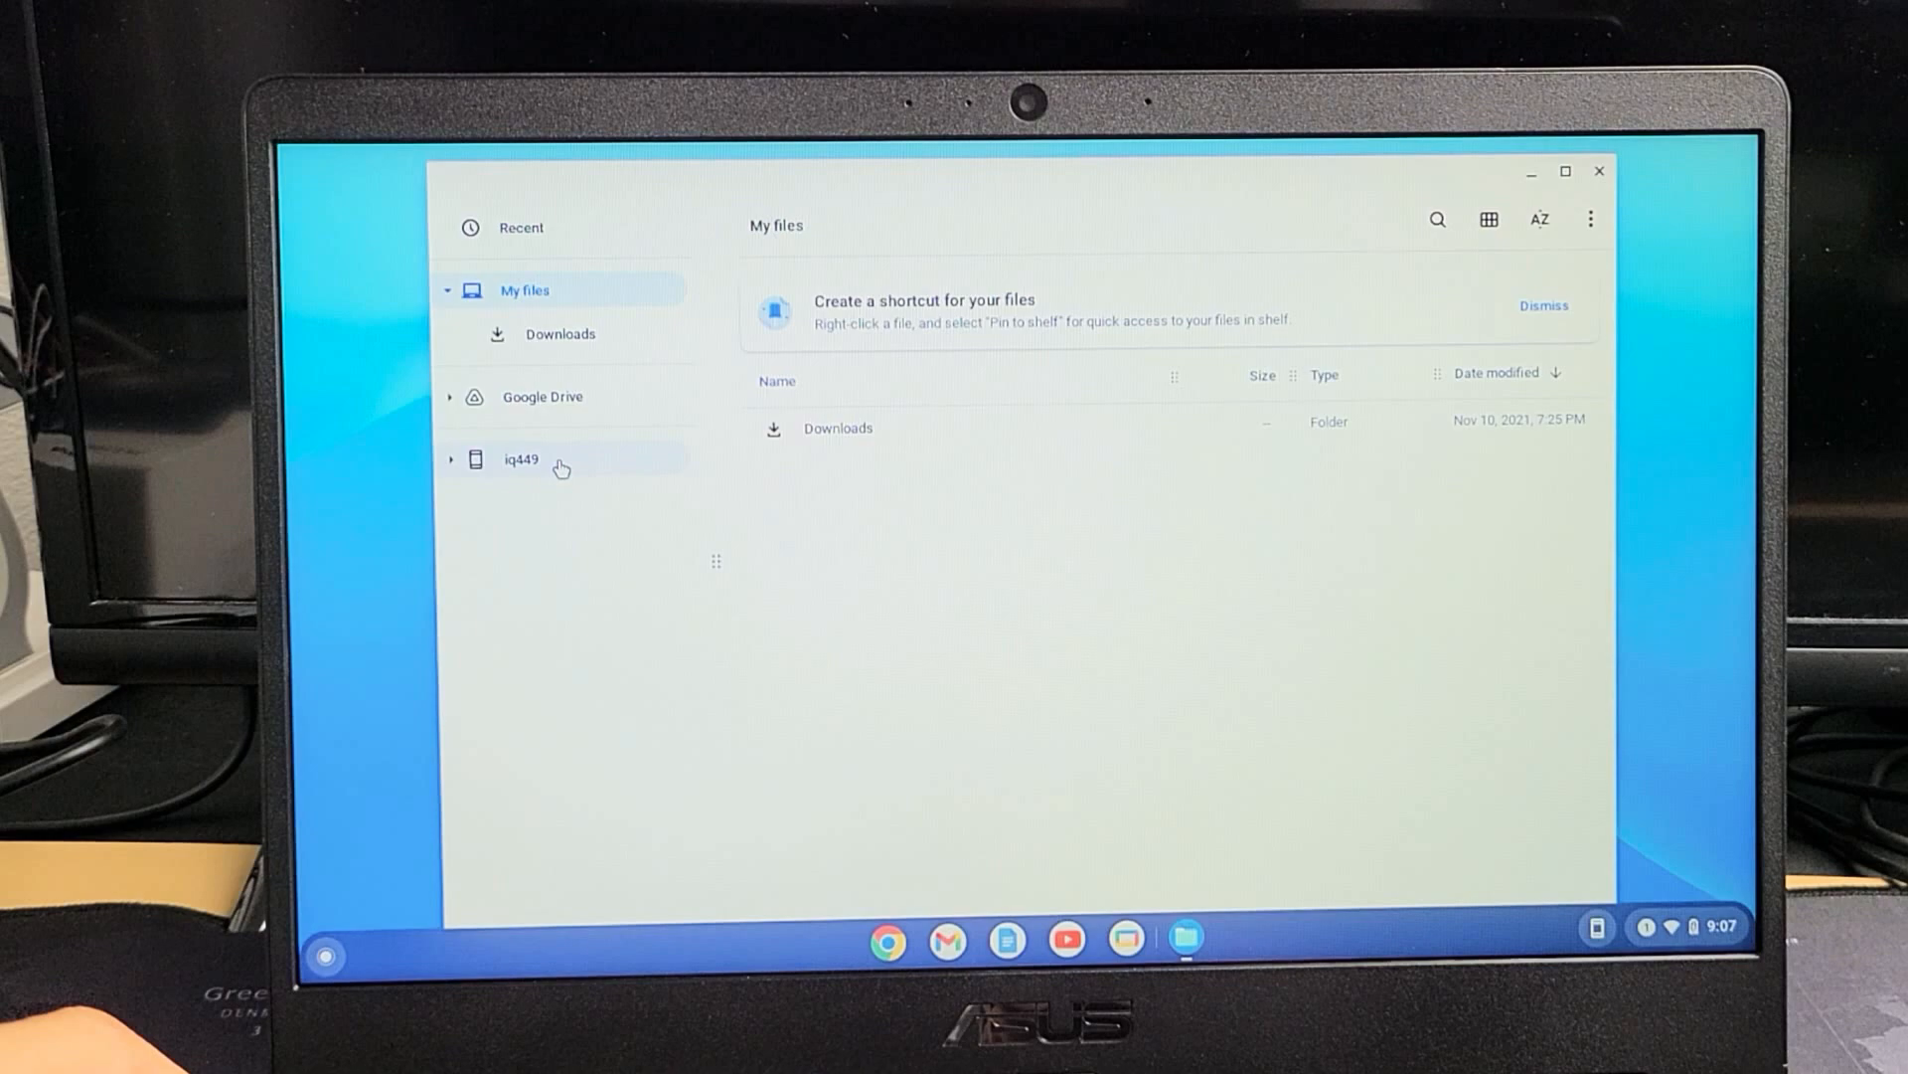
# Browse the iq449 phone to its DCIM › Camera folder
pyautogui.click(521, 459)
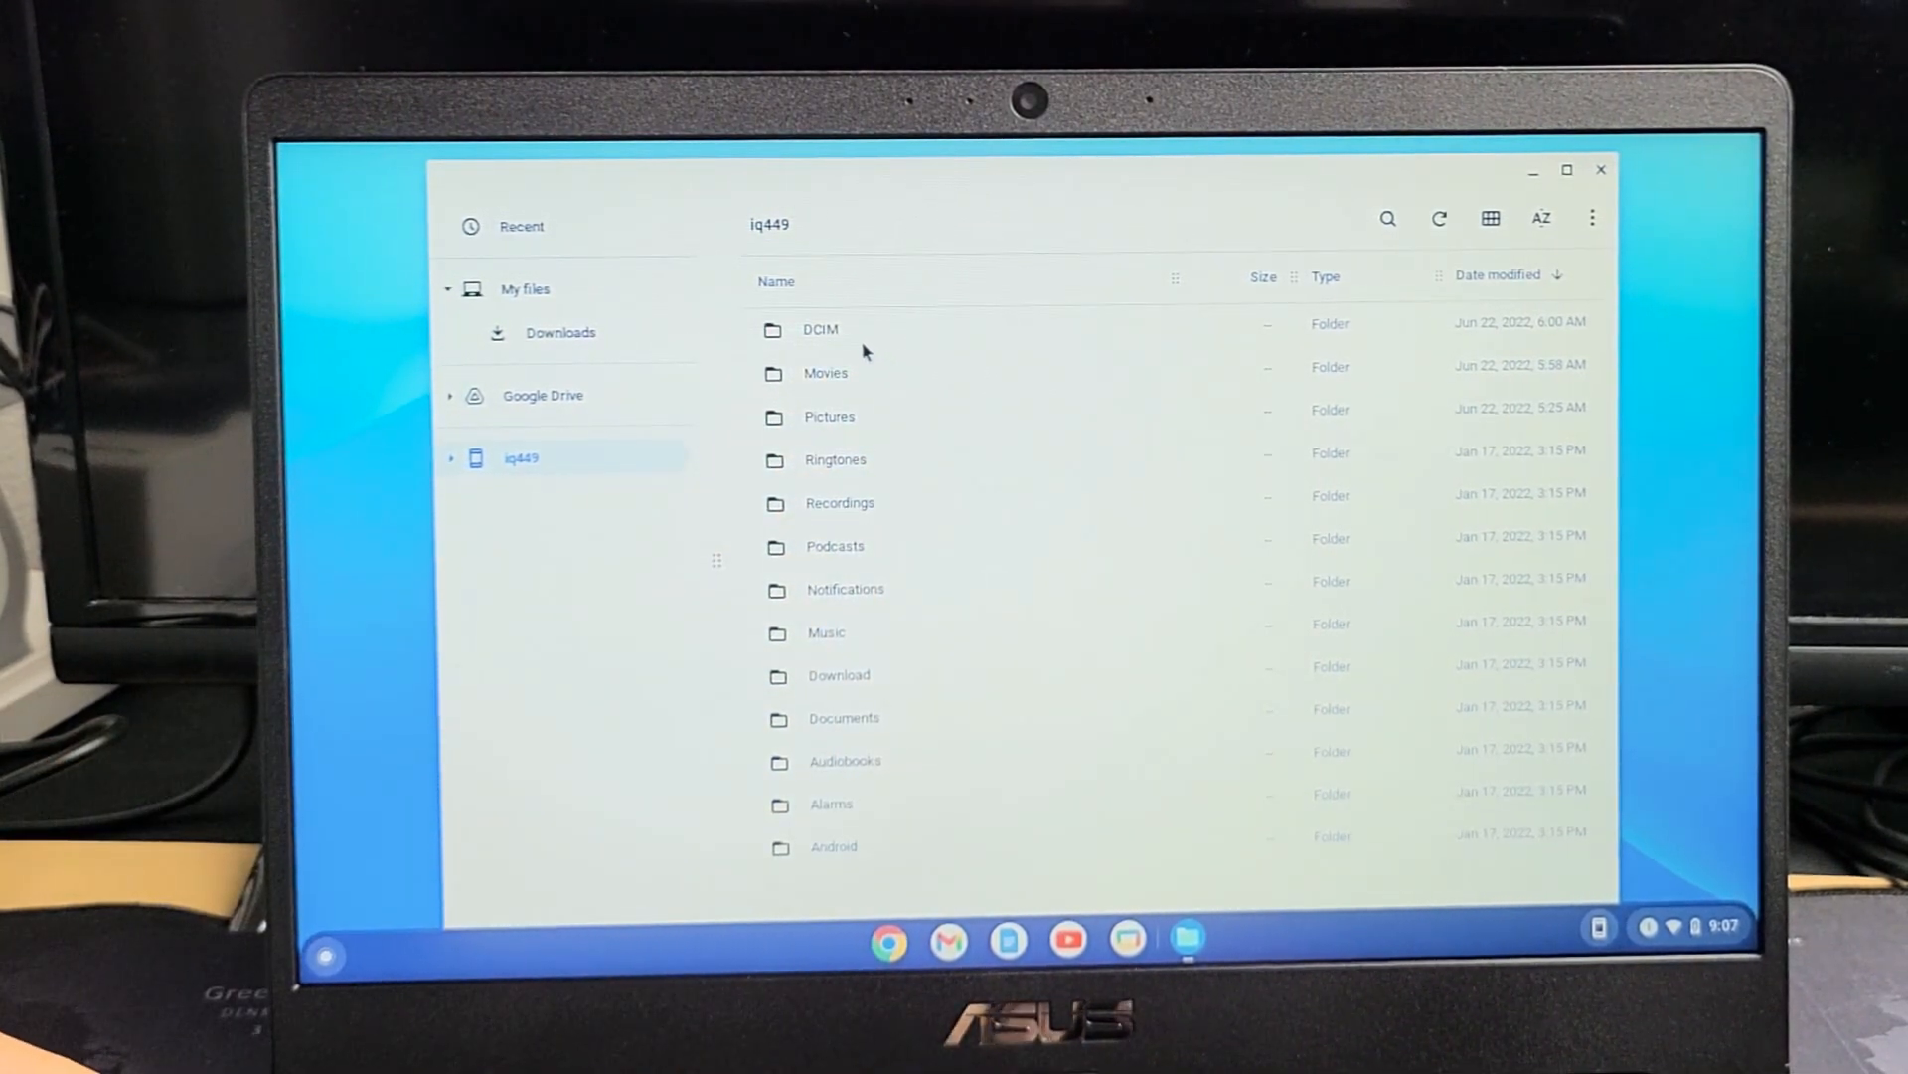
pyautogui.doubleClick(820, 329)
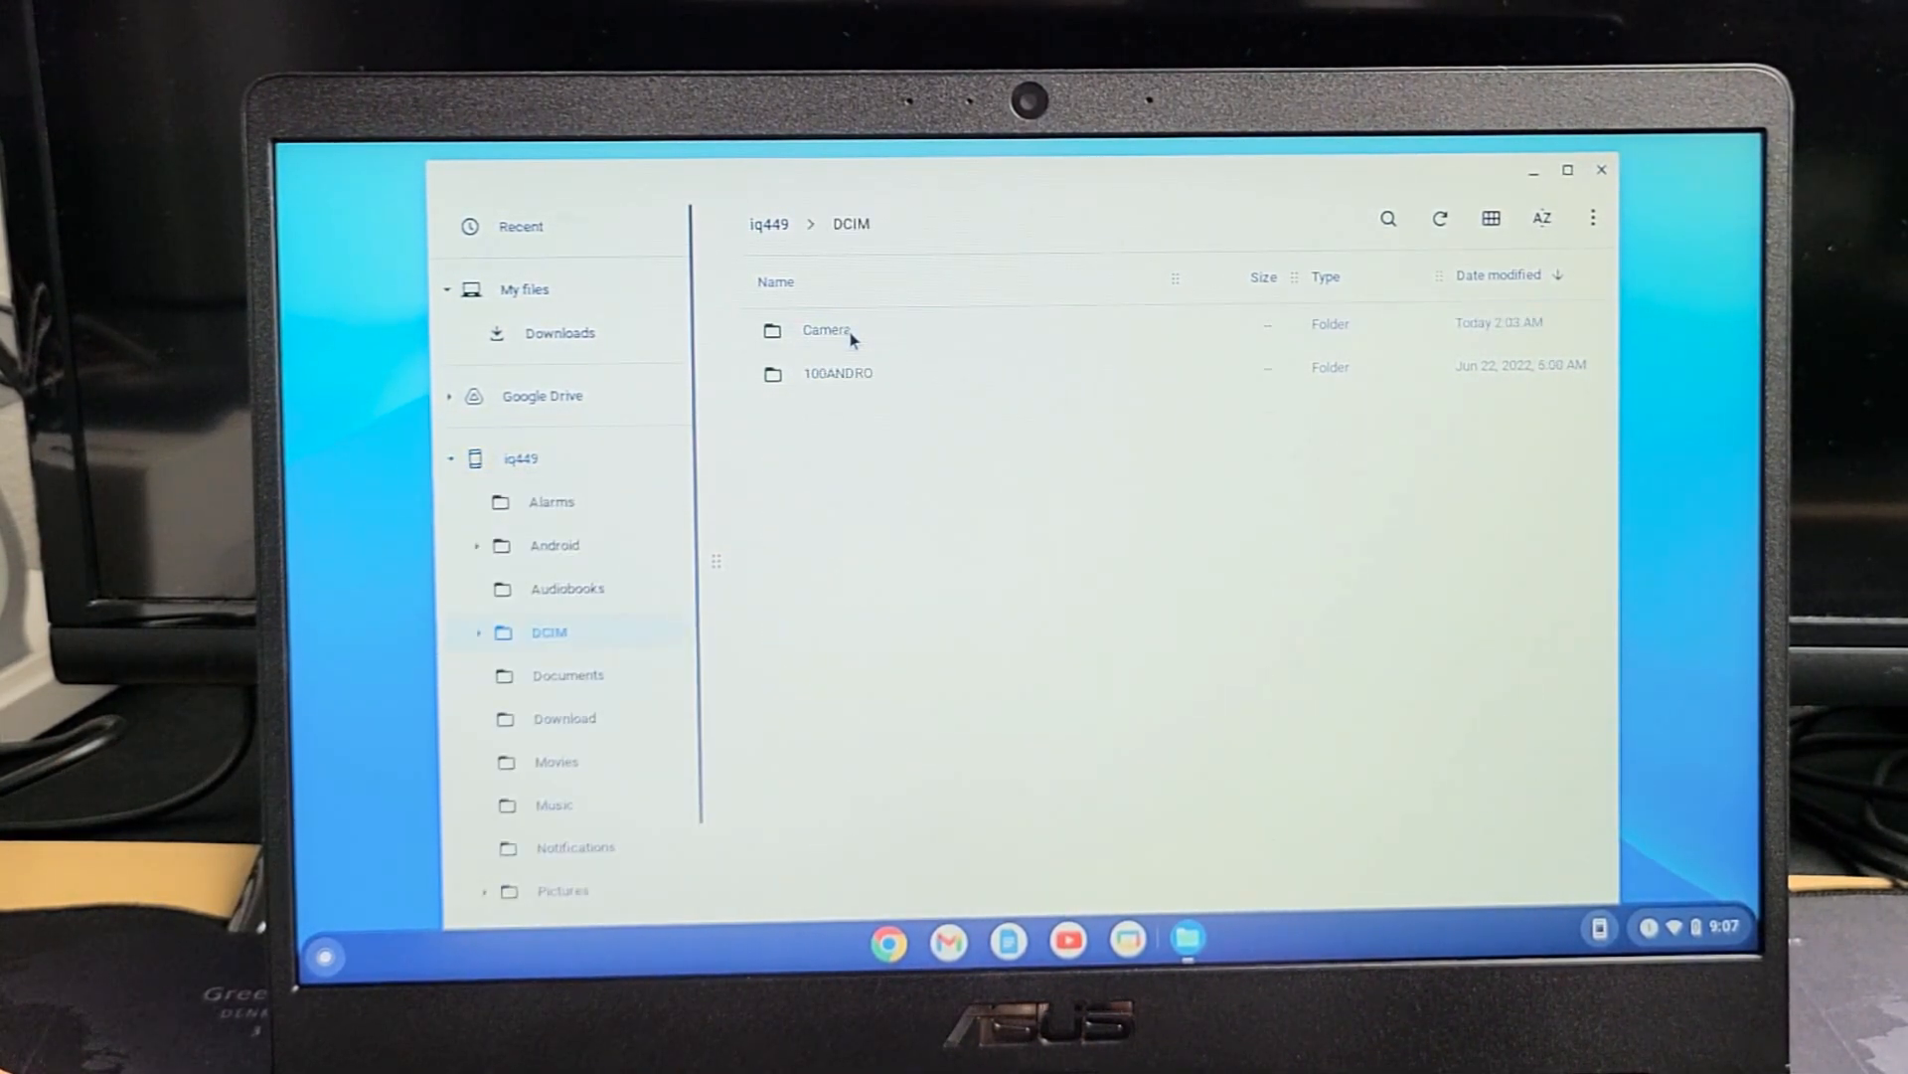
pyautogui.click(826, 329)
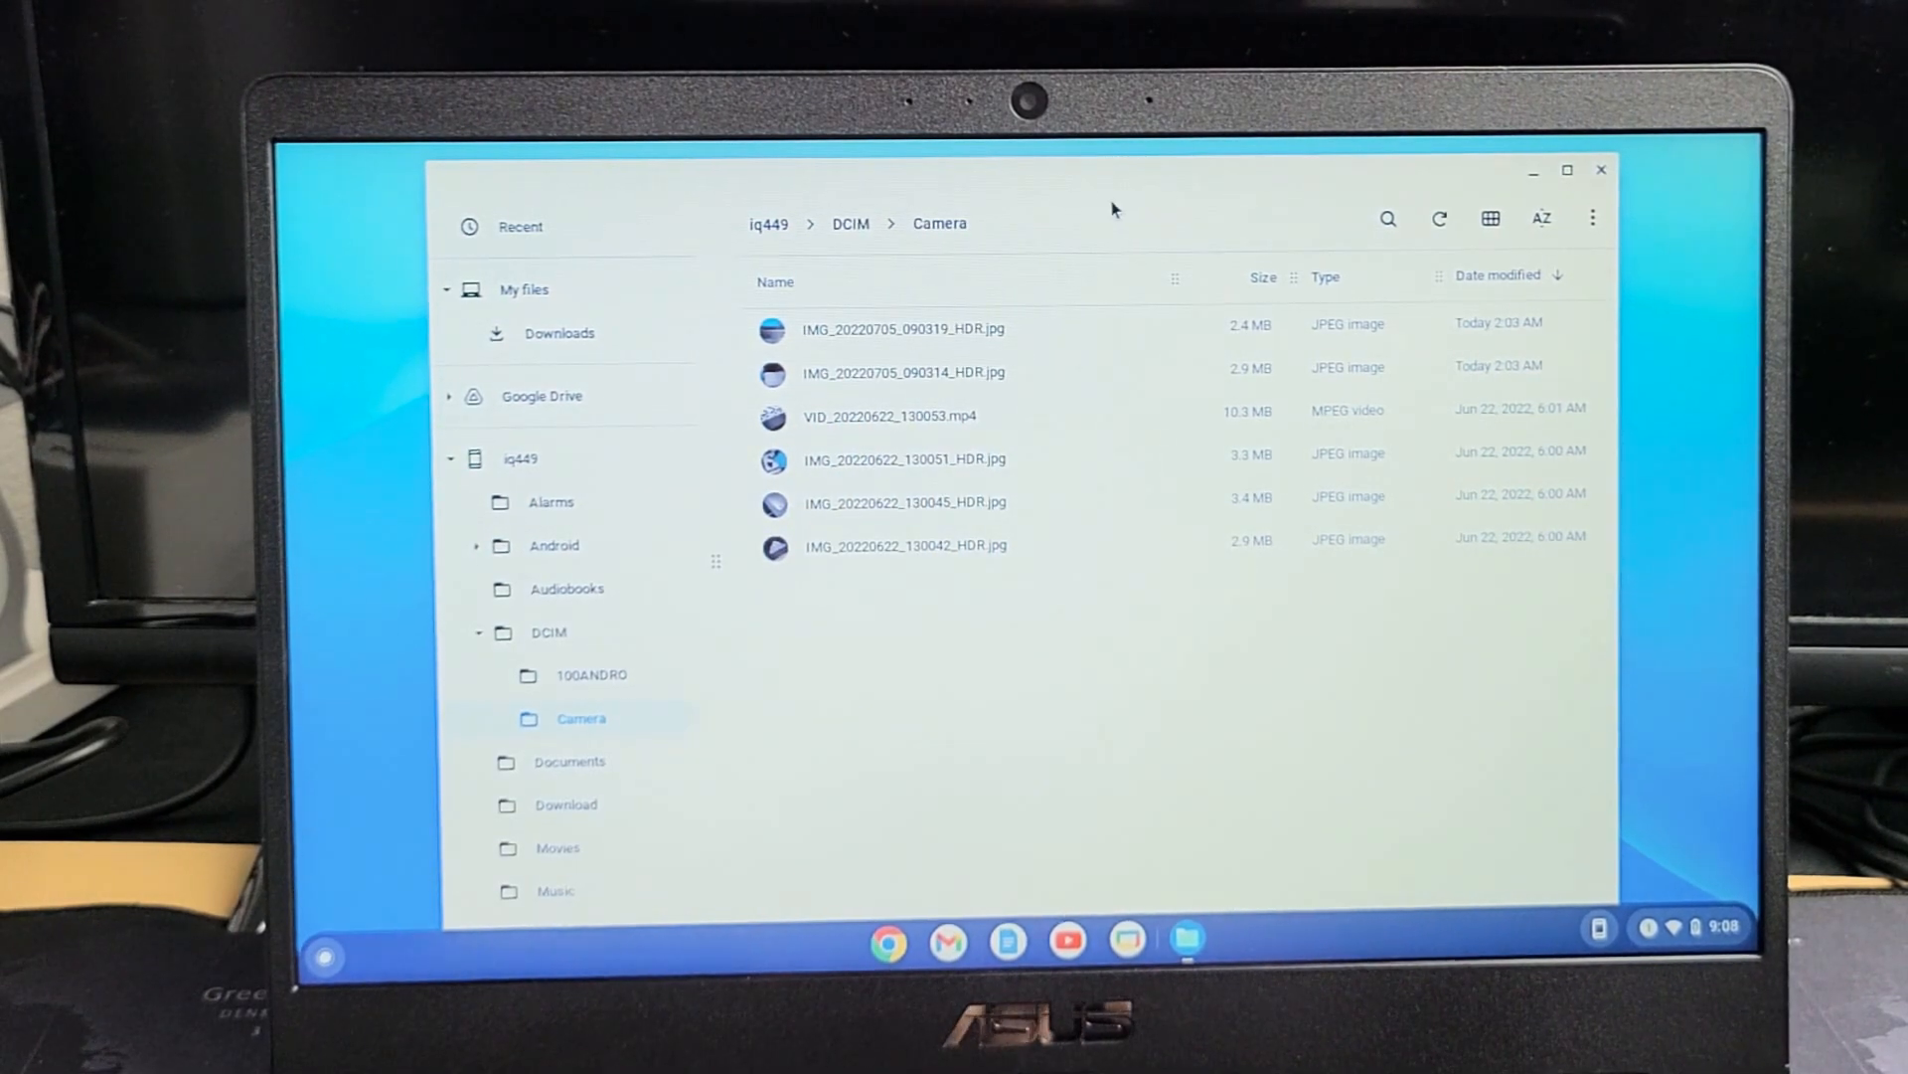
pyautogui.moveTo(1120, 213)
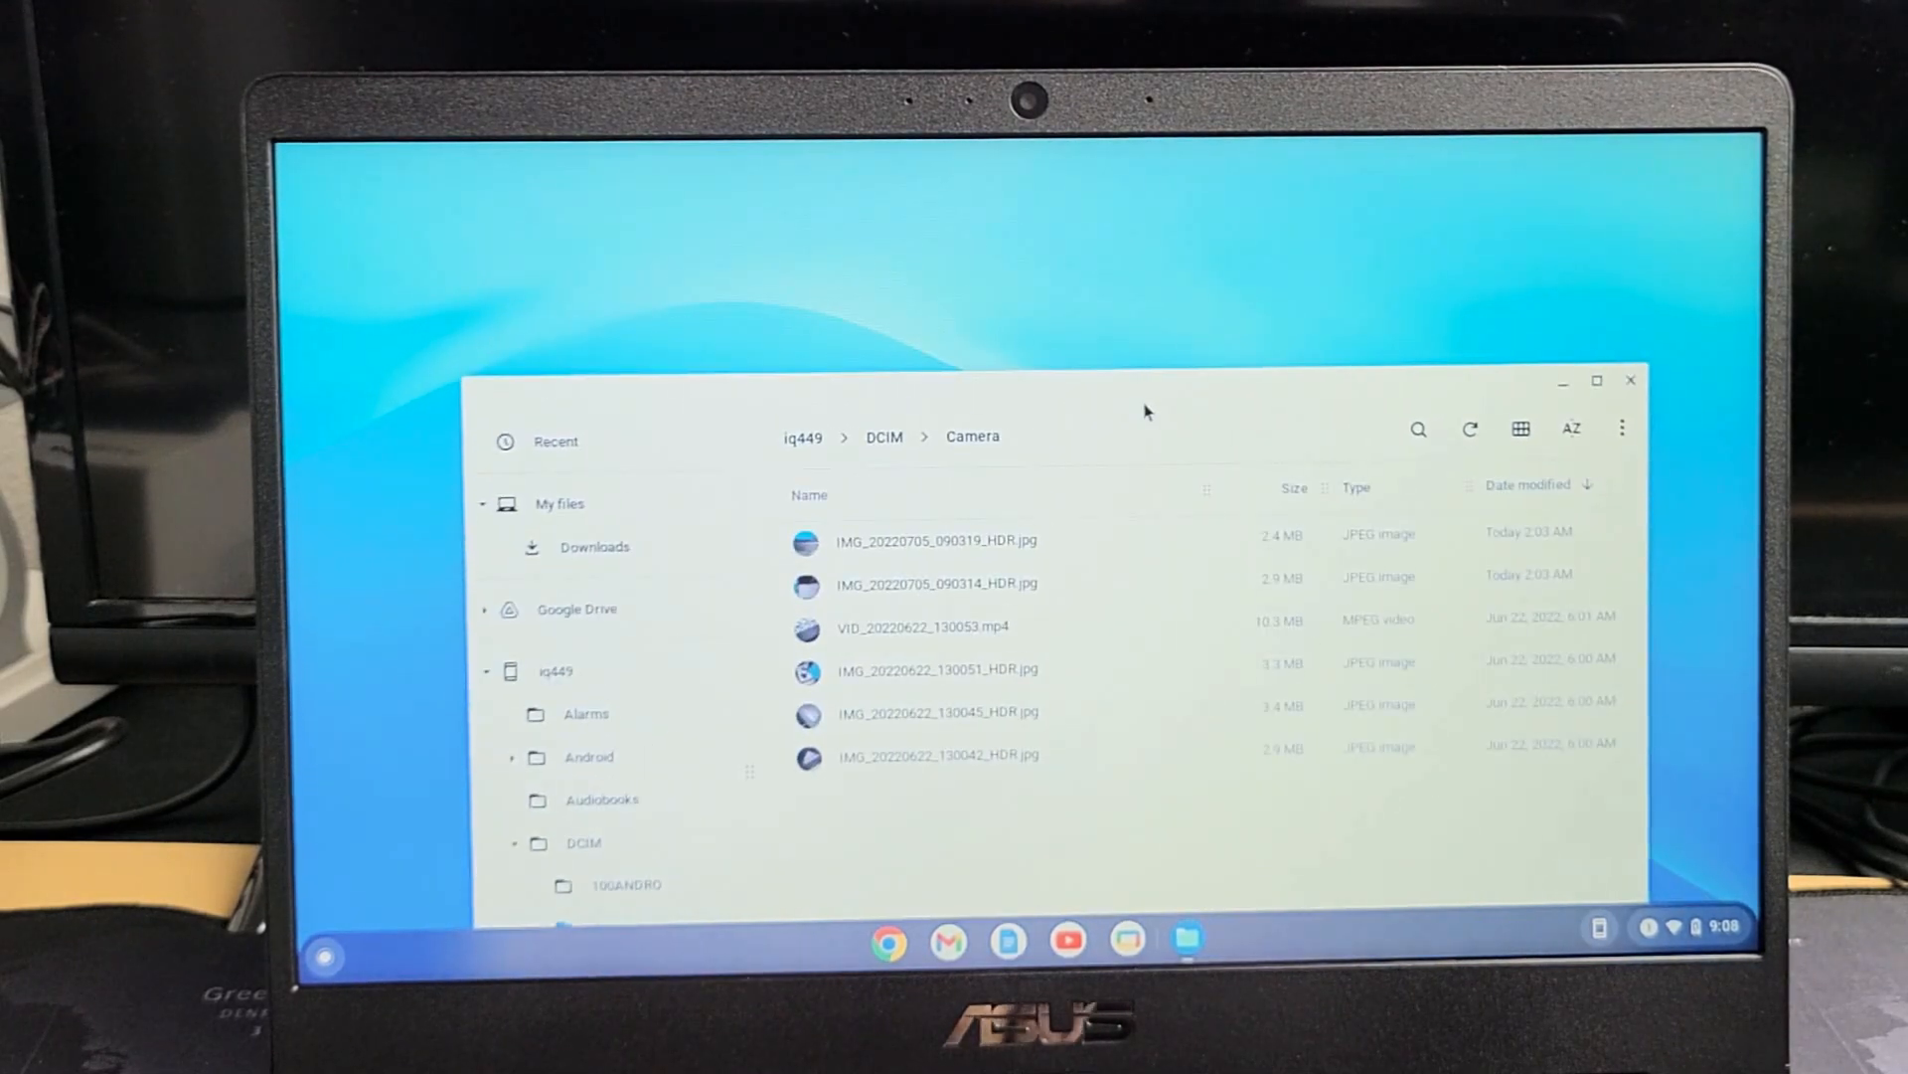
# Select the first photo in the phone's Camera folder
pyautogui.click(934, 541)
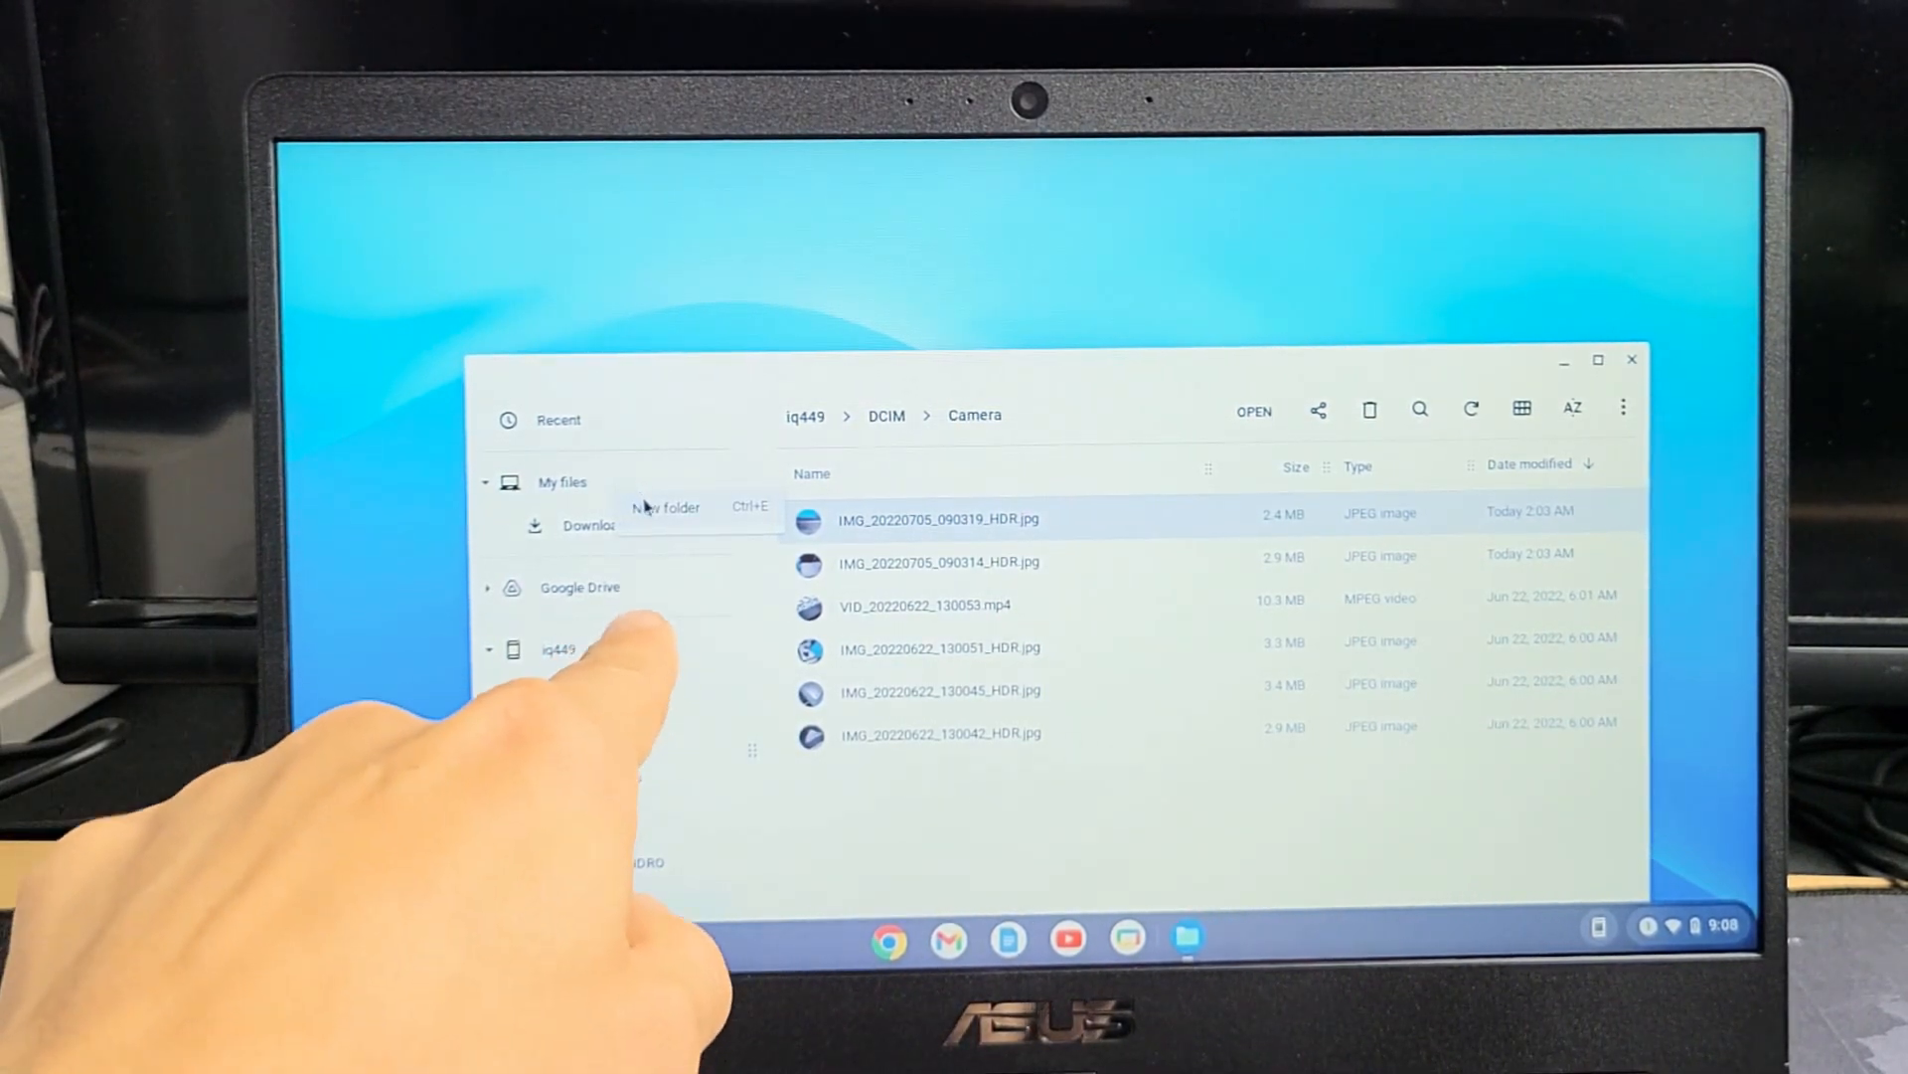
# Create a new folder named 'nokia' under My files
pyautogui.click(665, 506)
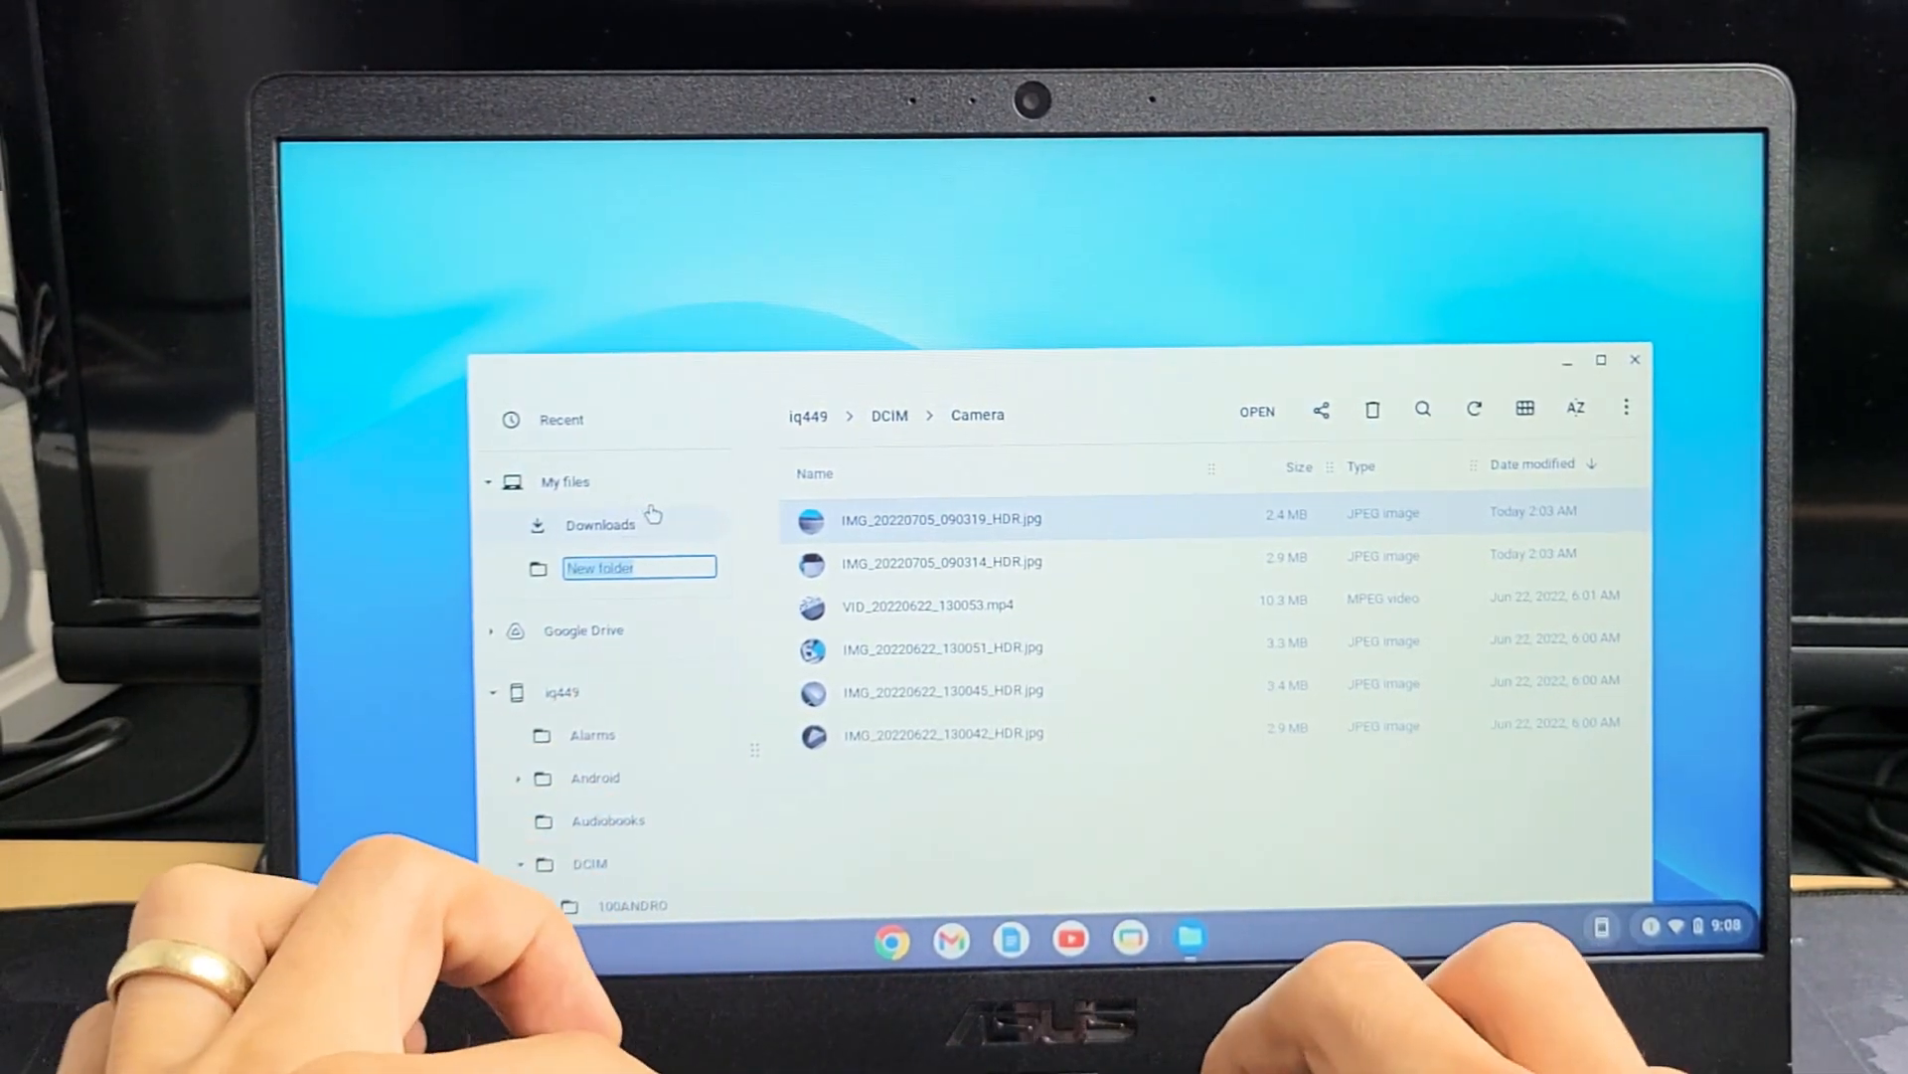
pyautogui.write('nokia')
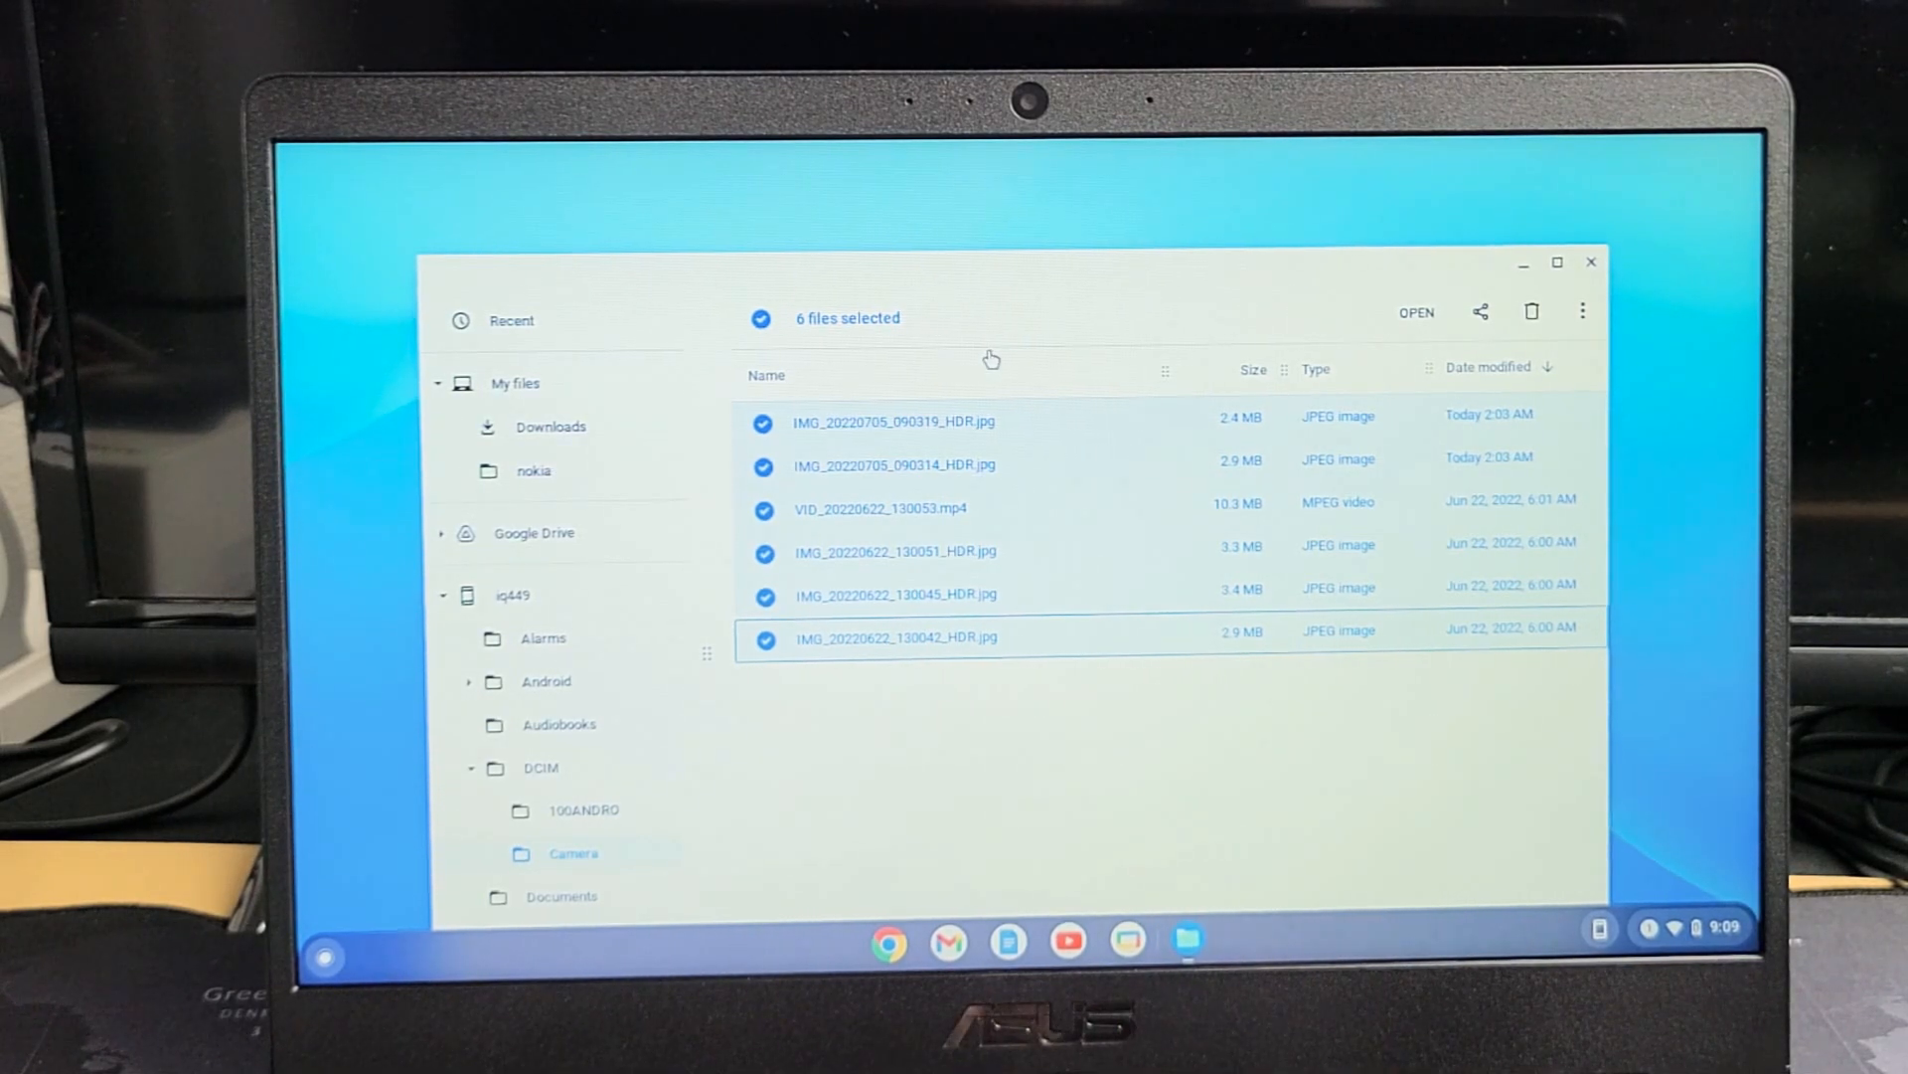
pyautogui.moveTo(1104, 280)
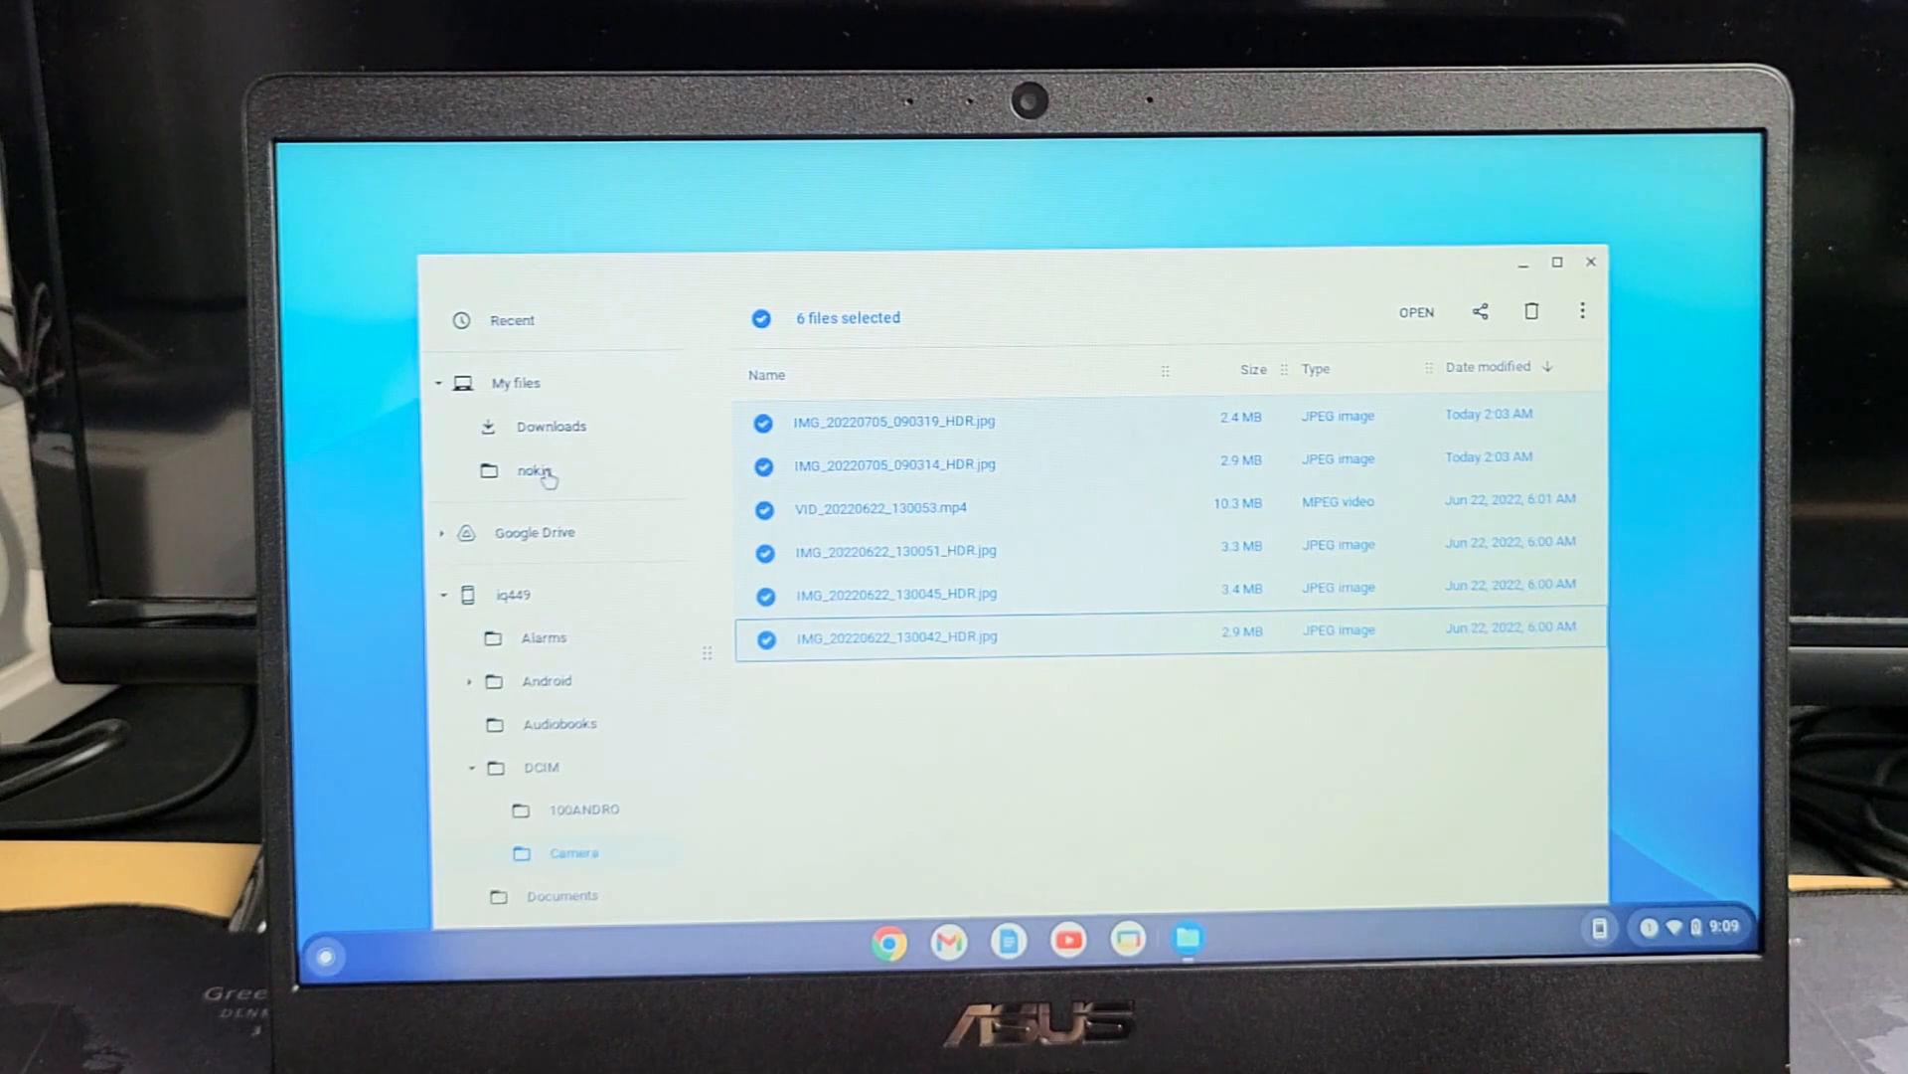
# Paste the six camera files into the nokia folder and close Files
pyautogui.click(535, 472)
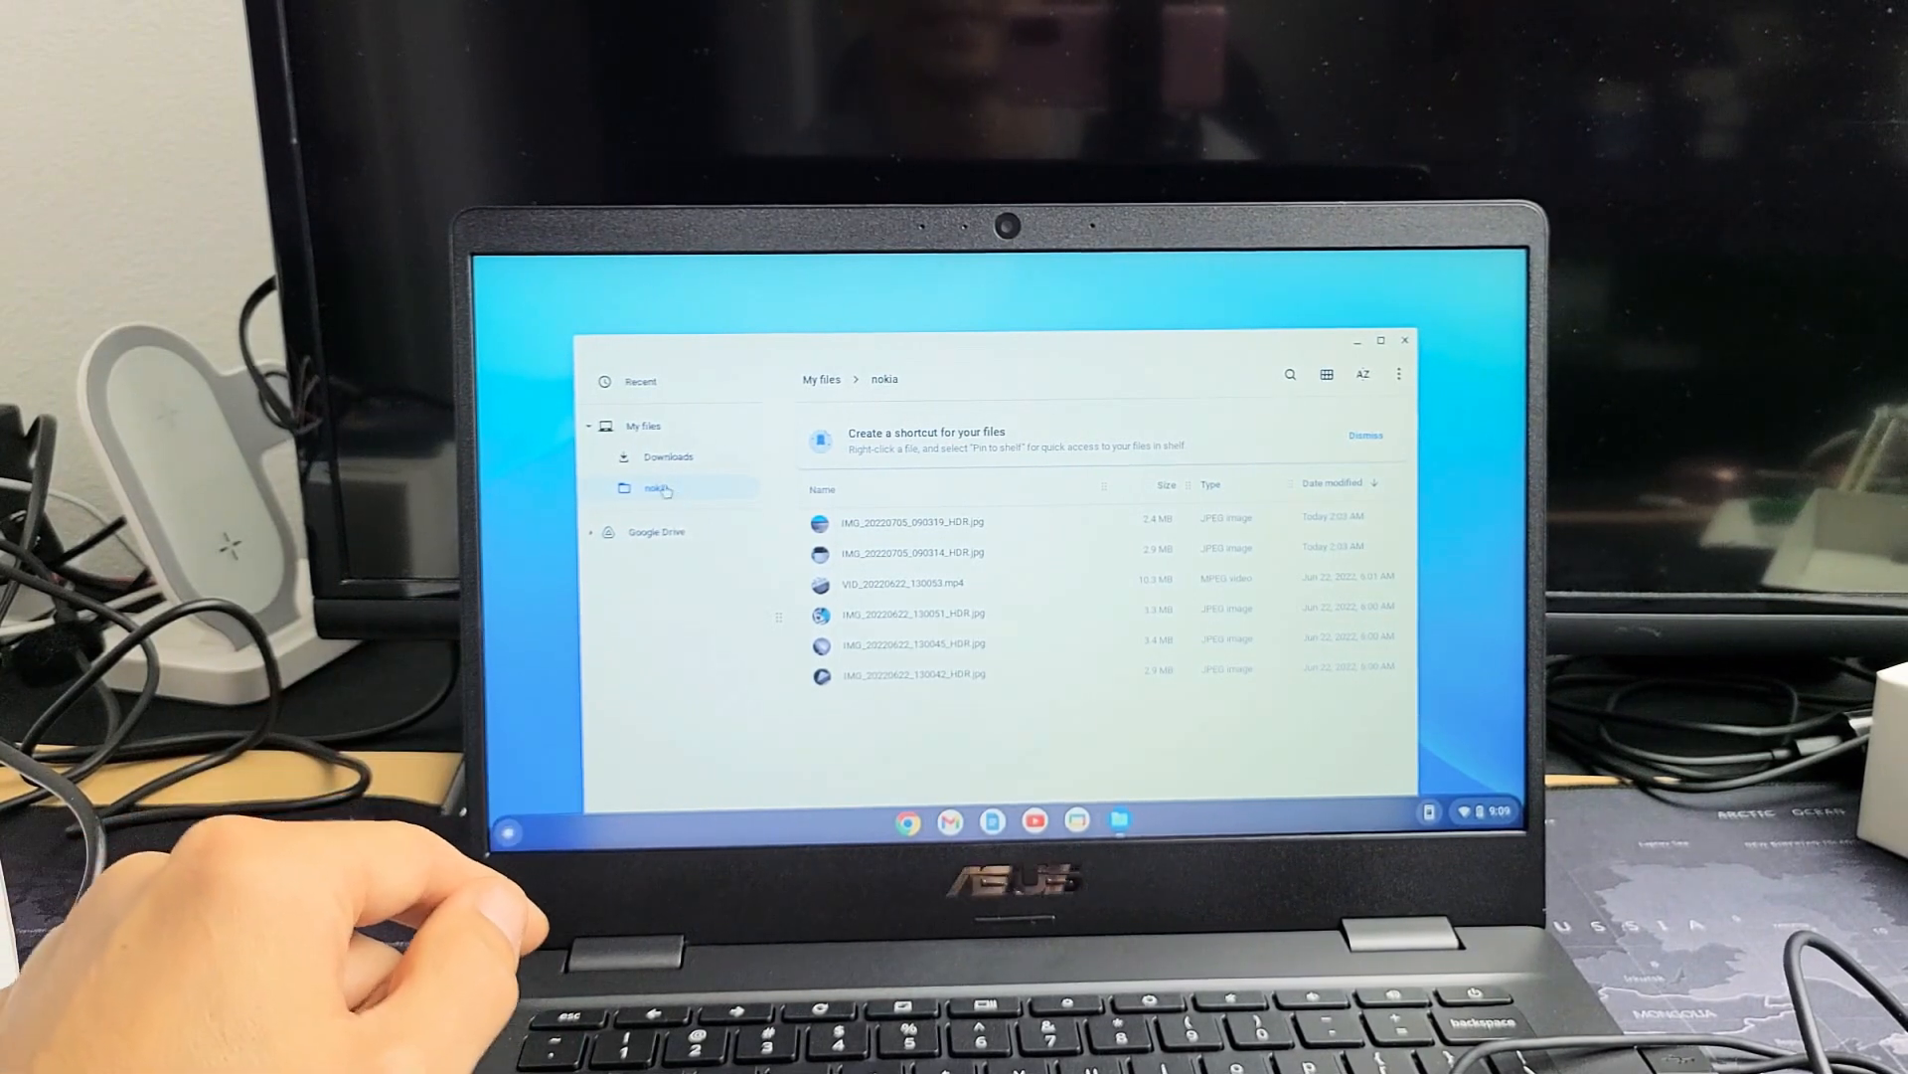
pyautogui.click(912, 551)
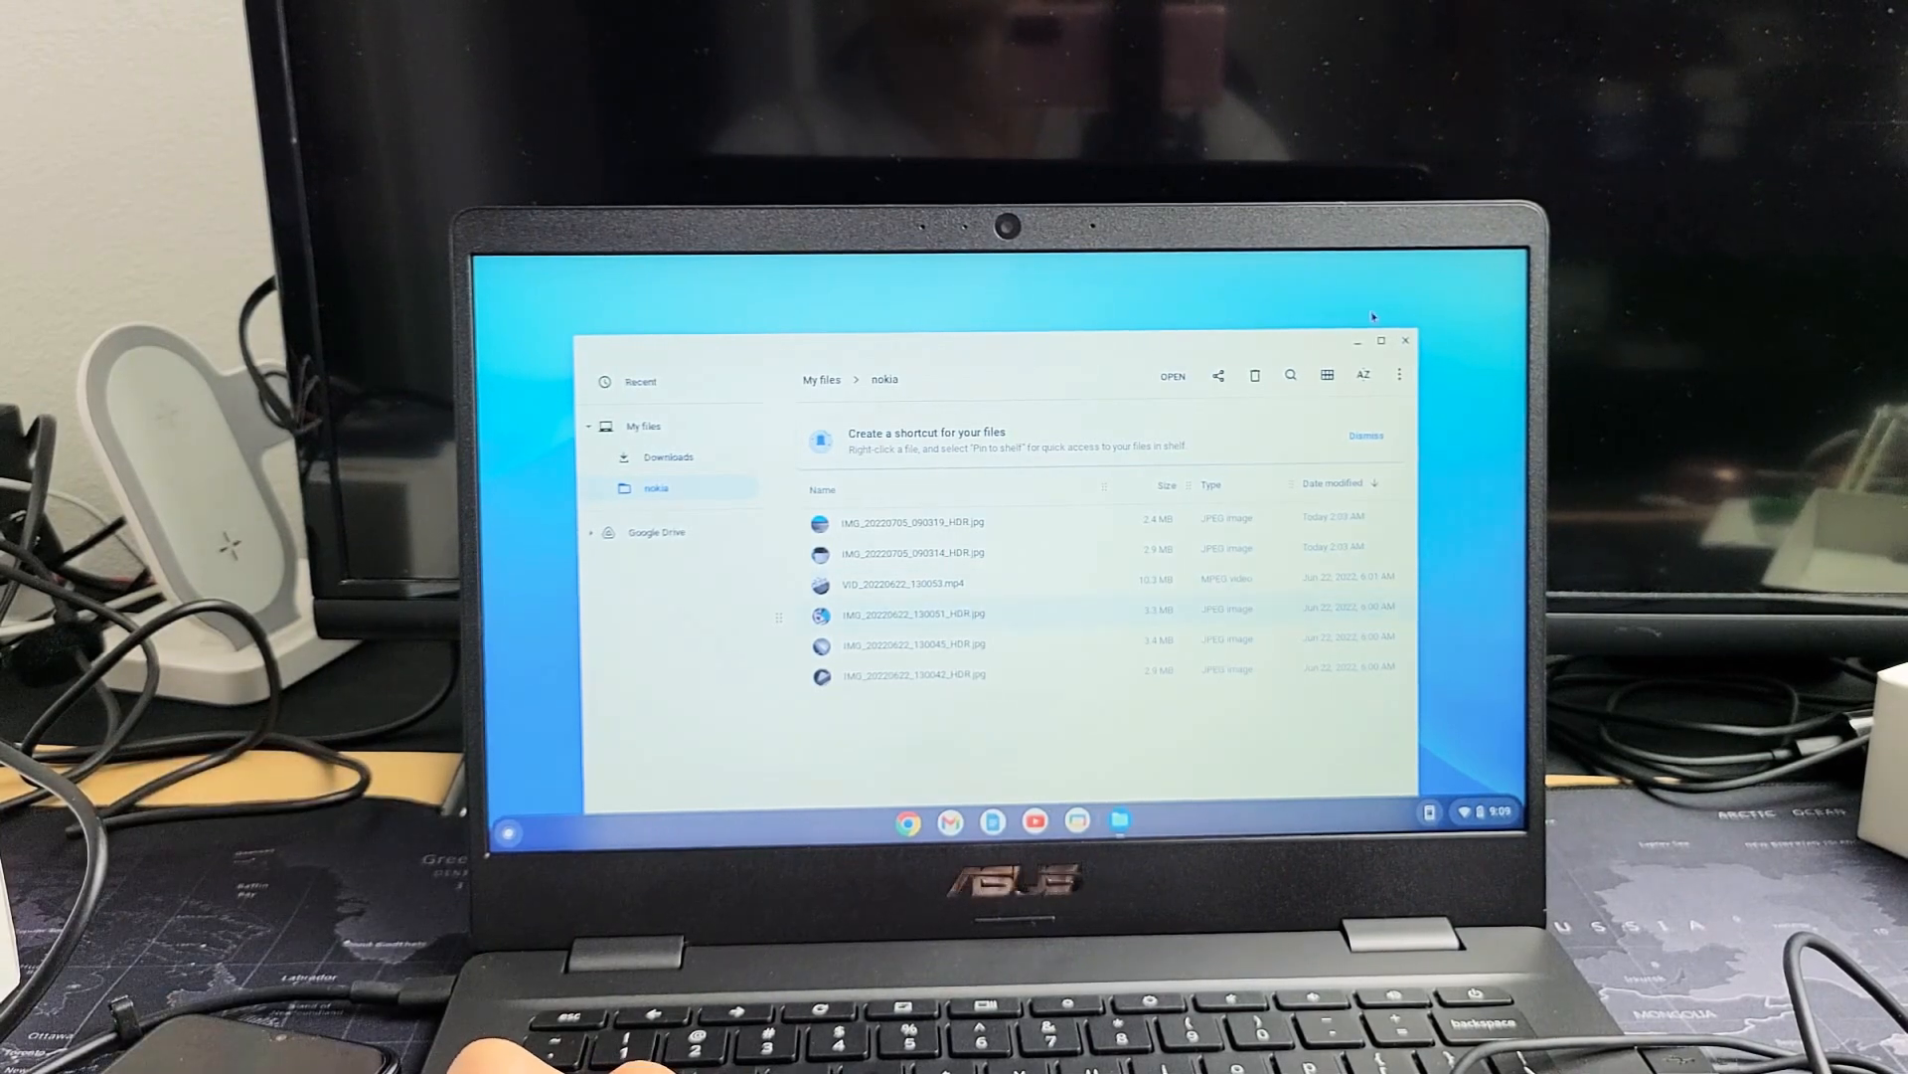
pyautogui.moveTo(1403, 342)
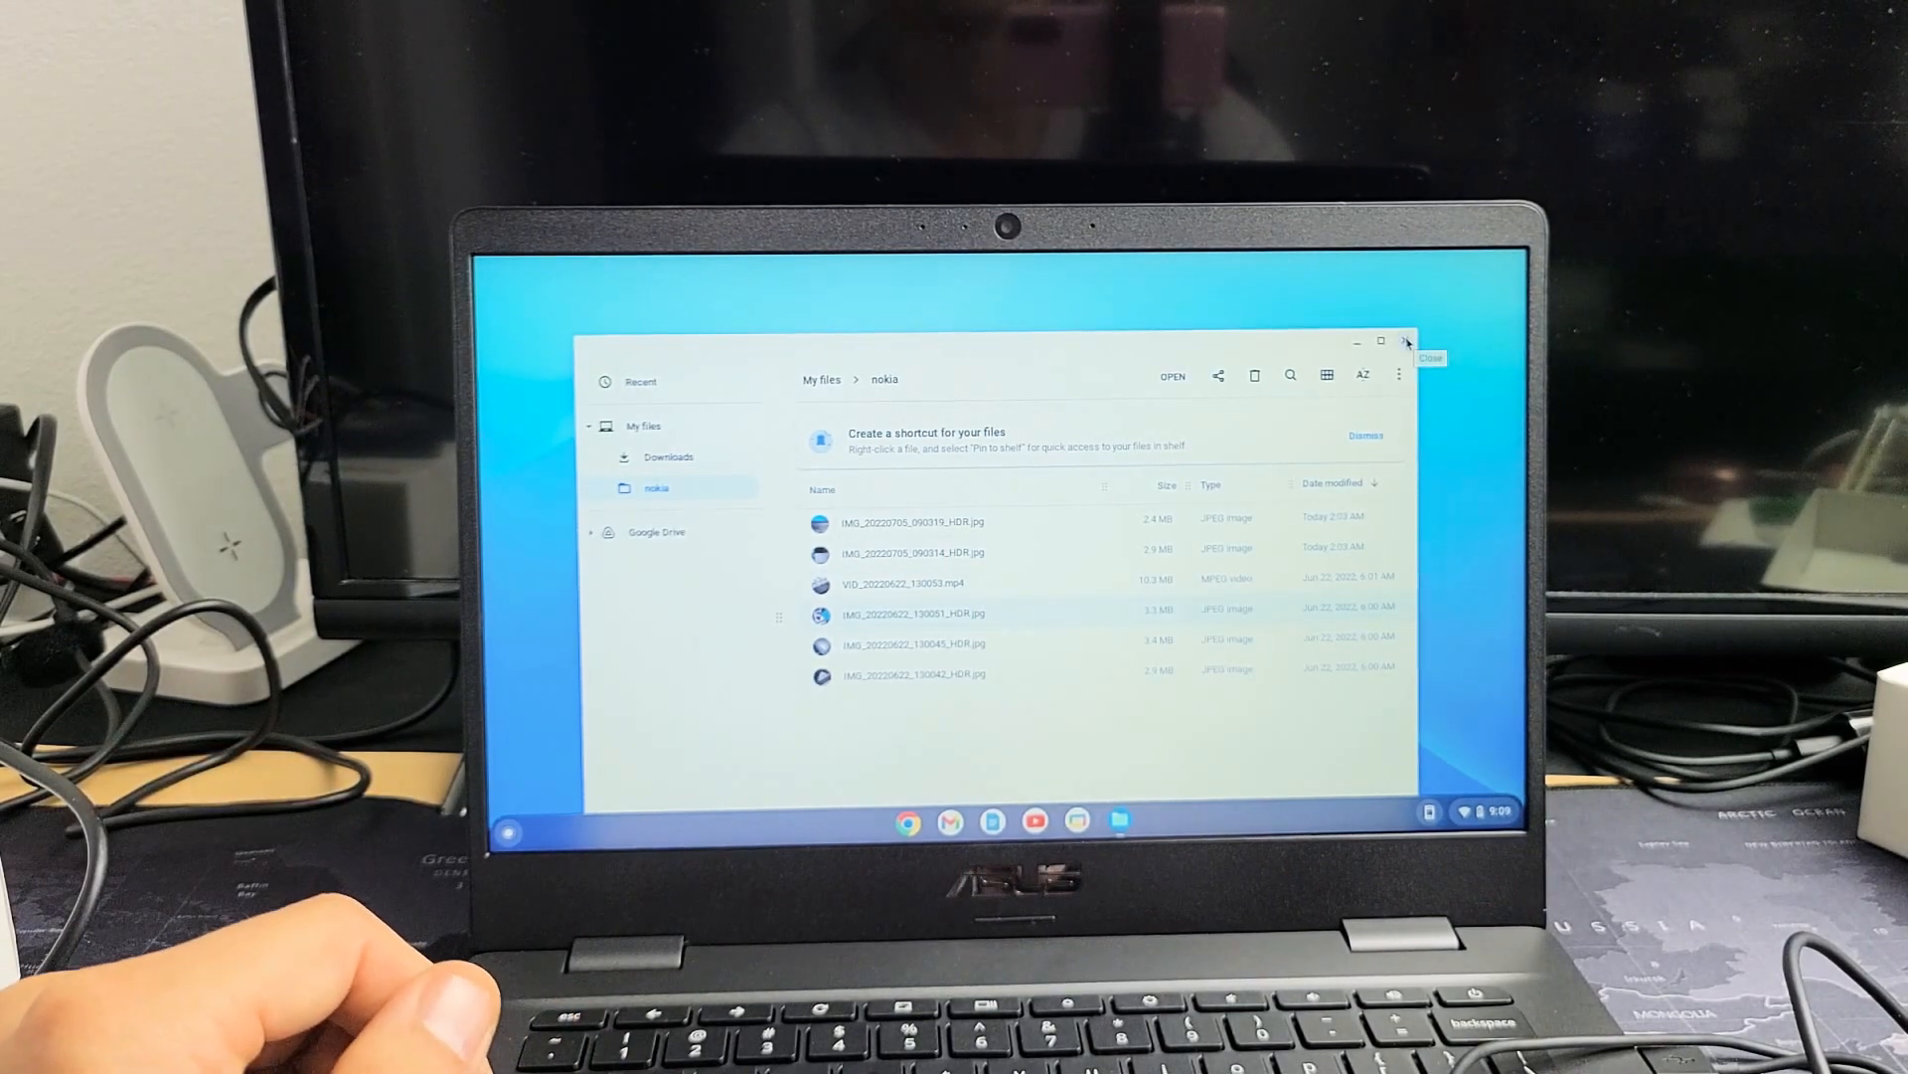
pyautogui.click(1406, 341)
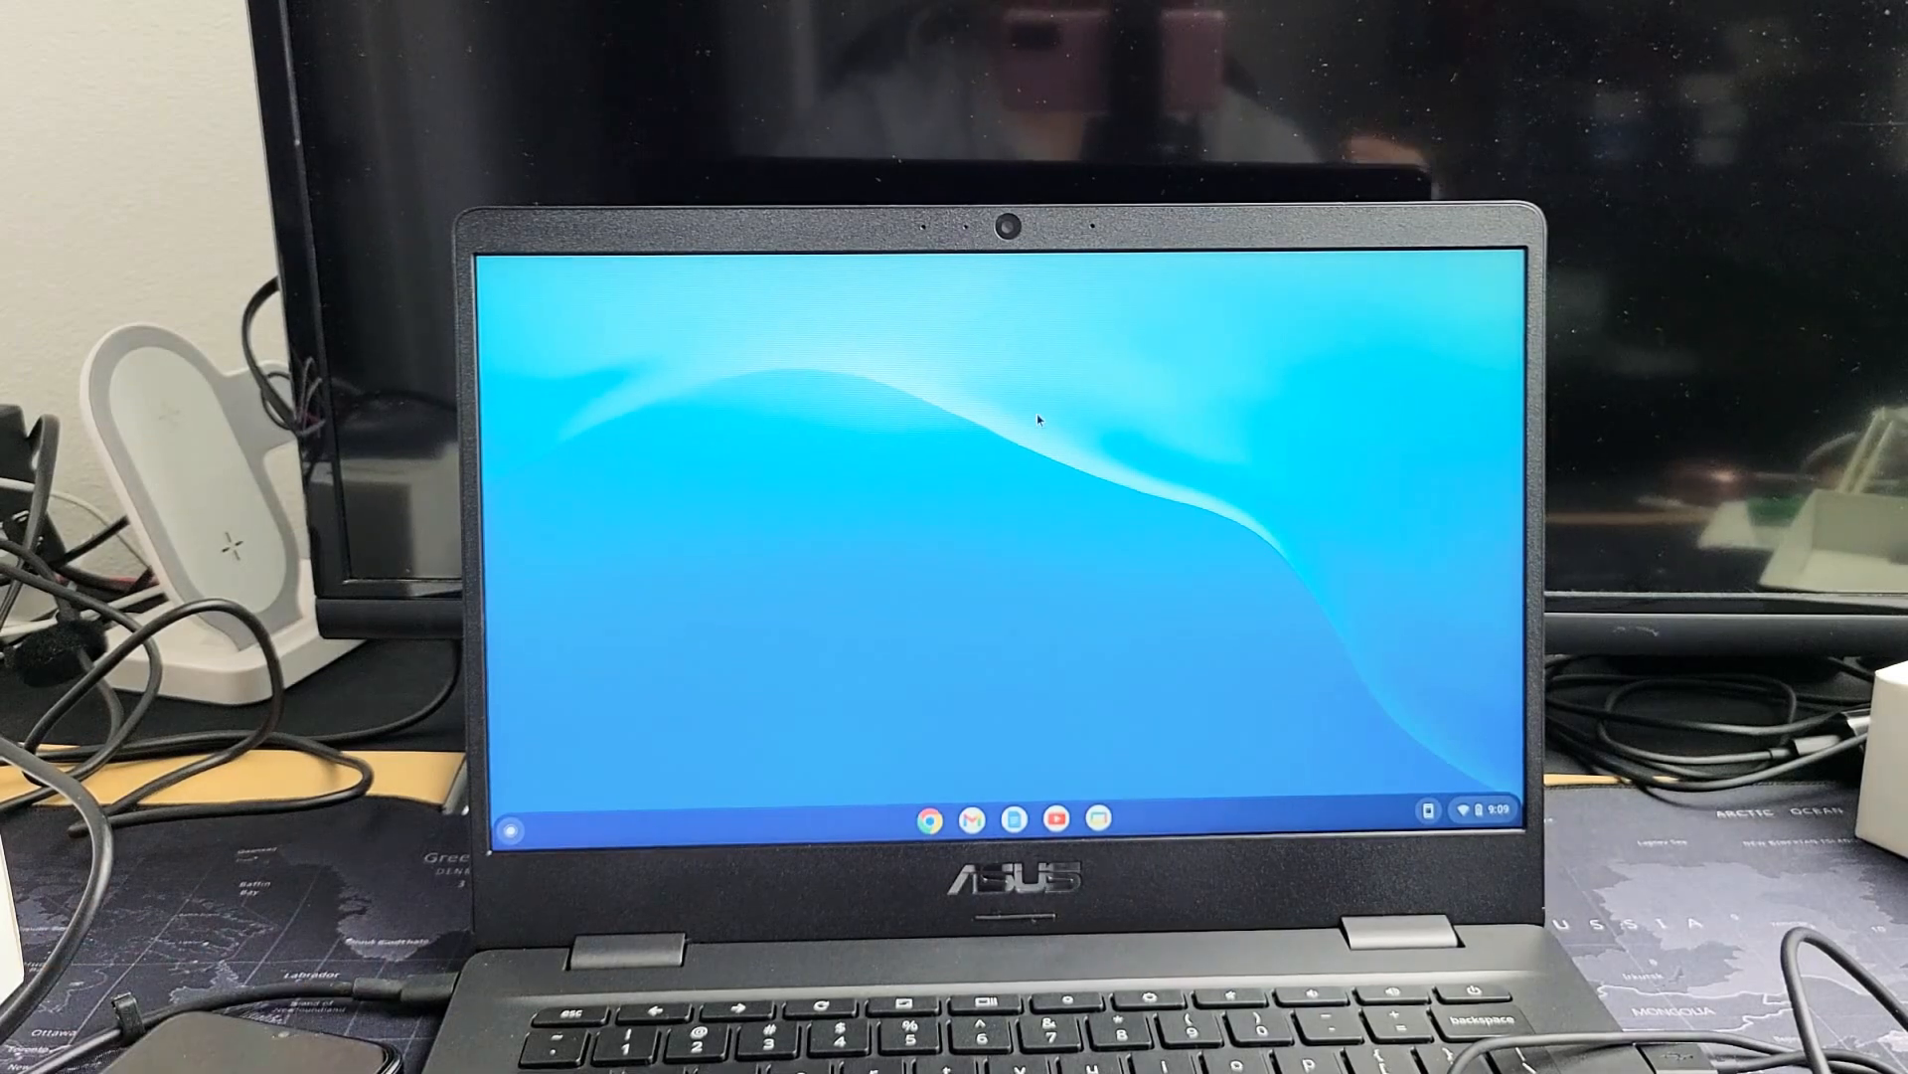